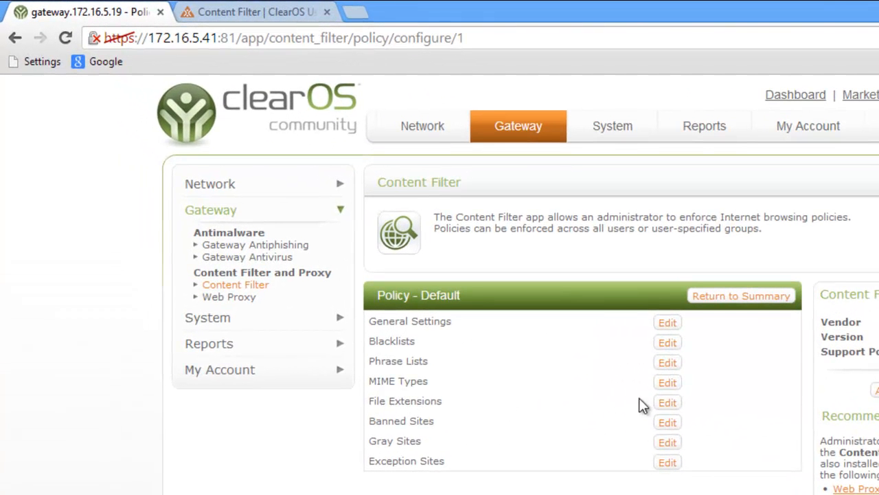
pyautogui.moveTo(667, 402)
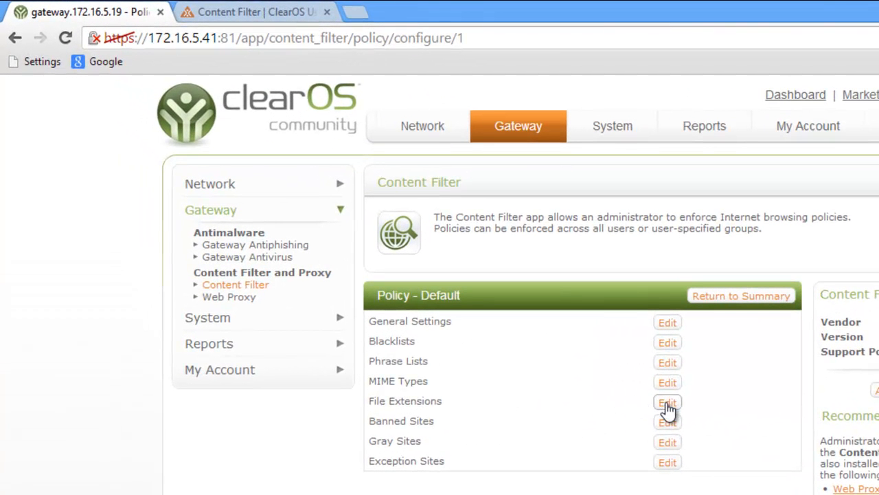
# Step: Open the default policy's File Extensions editor and scroll through all 98 extensions
pyautogui.click(667, 402)
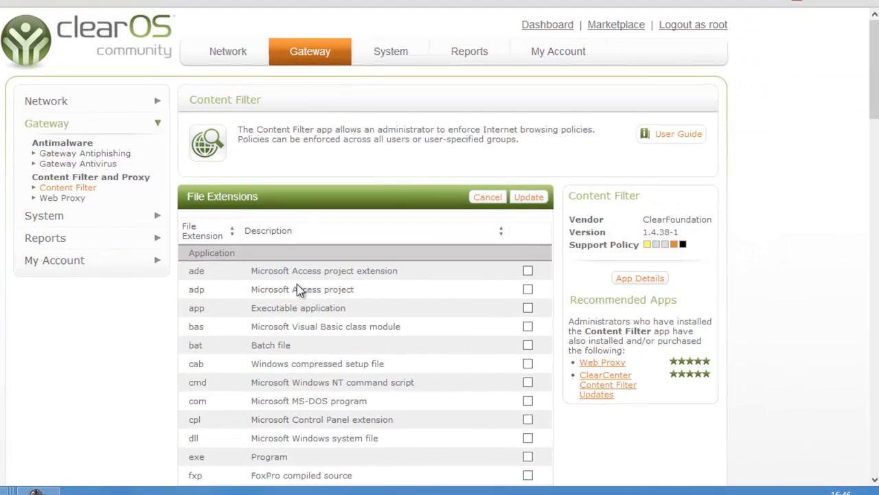
pyautogui.scroll(-3)
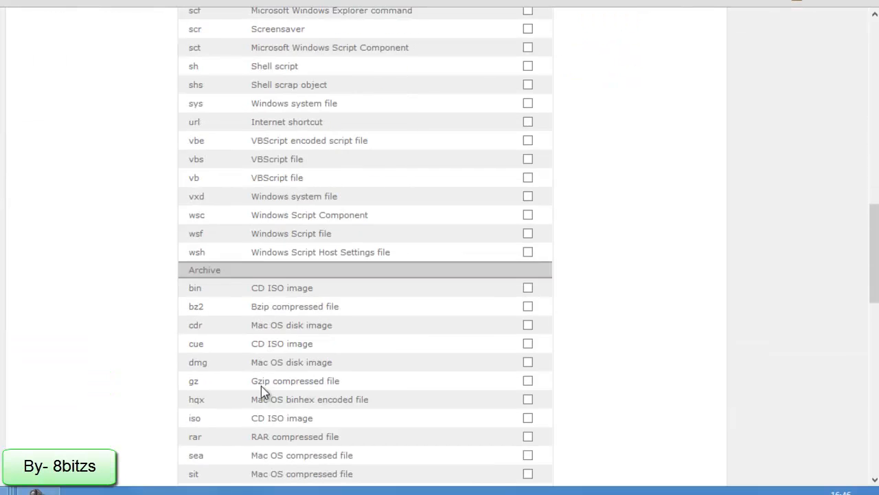
pyautogui.scroll(-3)
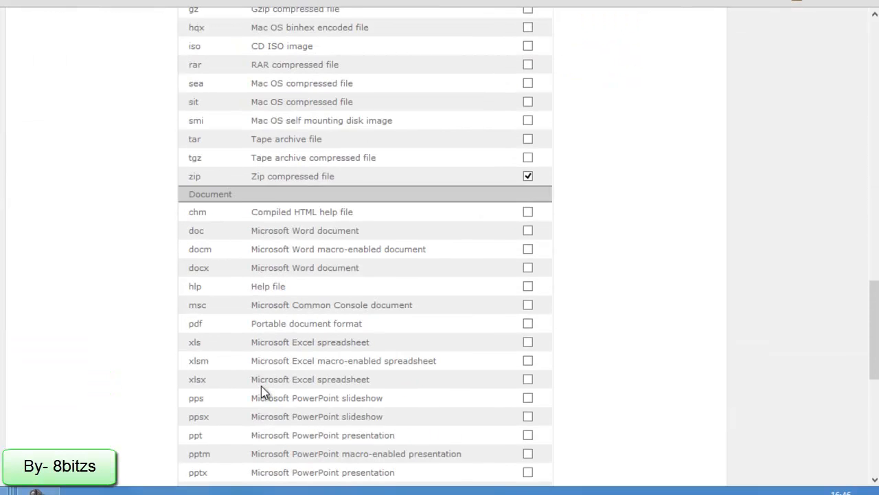
pyautogui.scroll(-3)
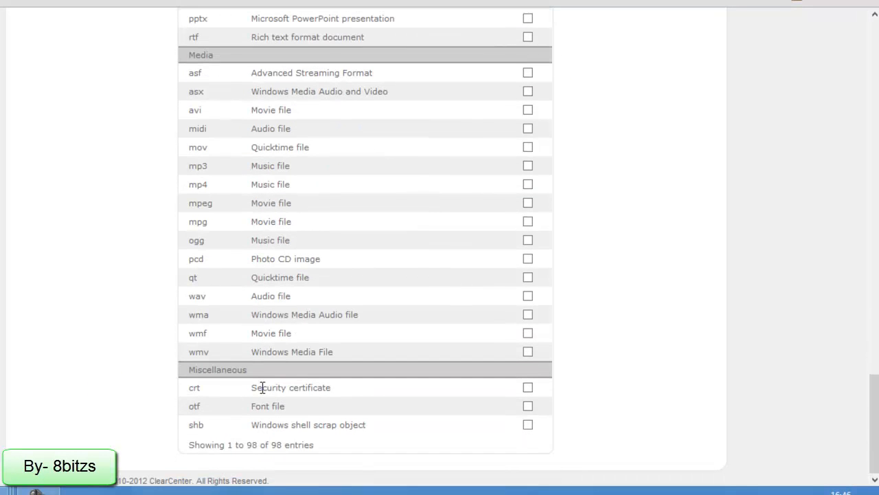
pyautogui.scroll(-3)
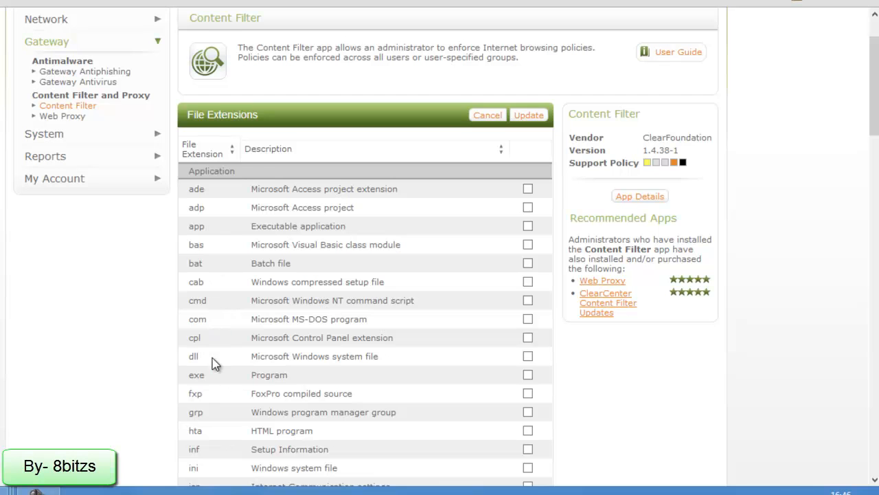
pyautogui.moveTo(248, 383)
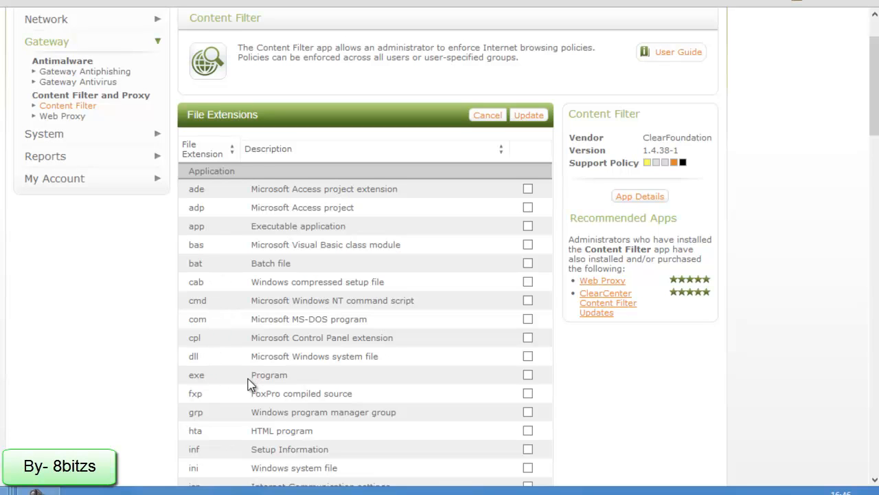
# Step: Tick the exe extension for blocking, then scroll through the Archive and Document groups
pyautogui.click(527, 375)
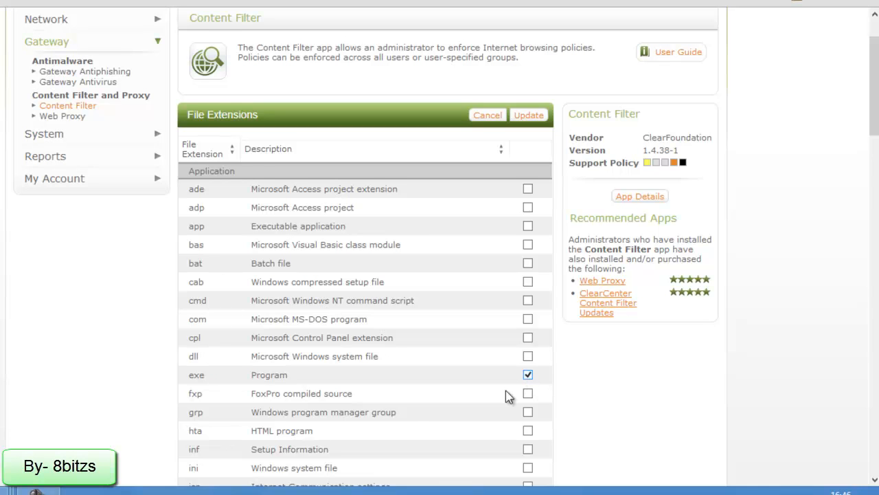
pyautogui.scroll(-3)
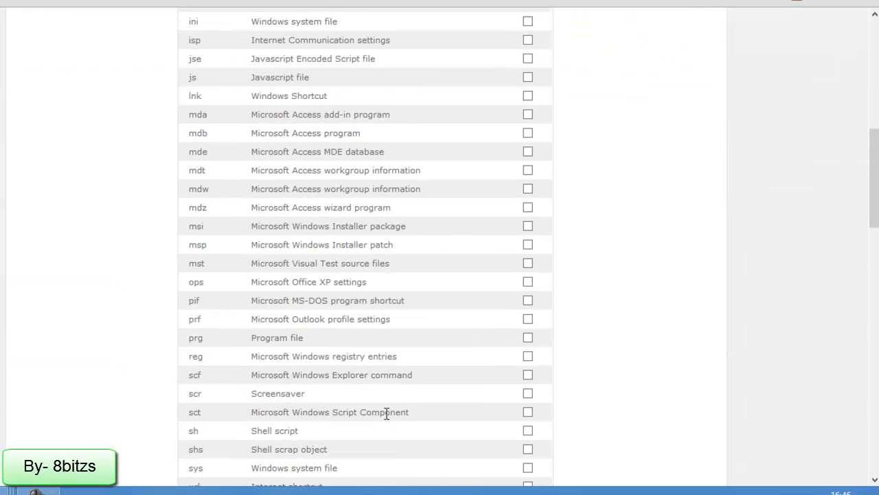
pyautogui.scroll(-3)
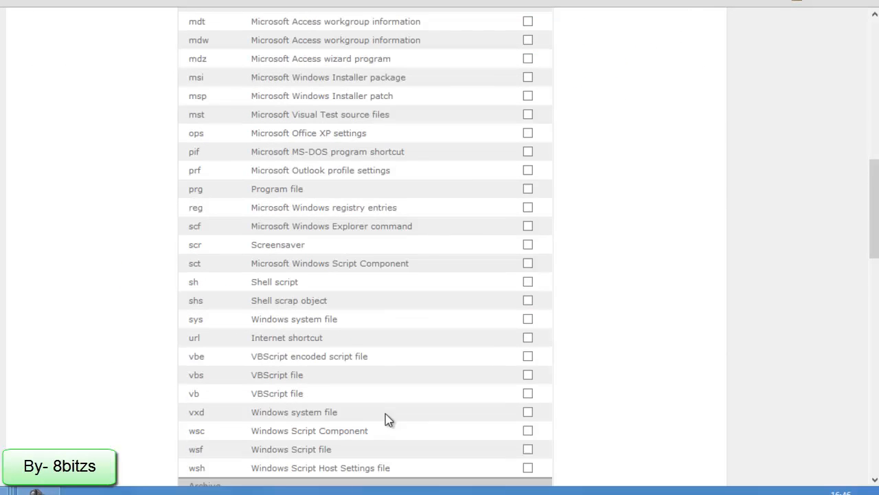
pyautogui.scroll(-3)
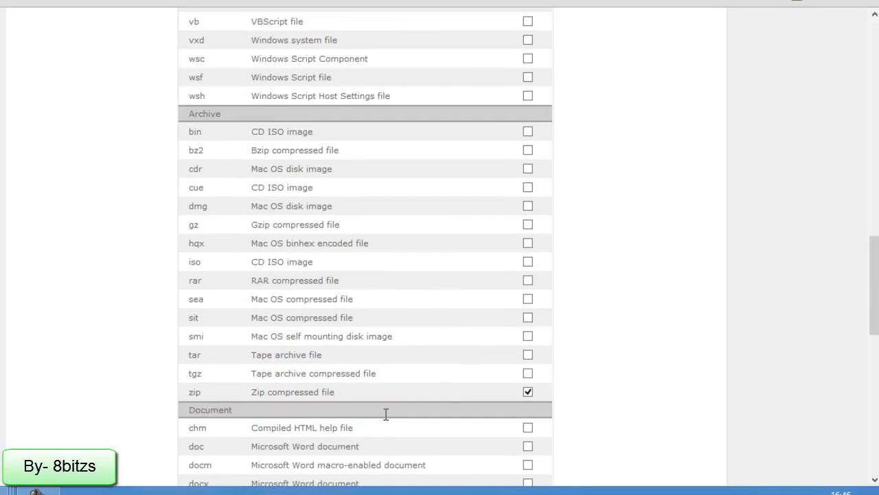
pyautogui.scroll(-3)
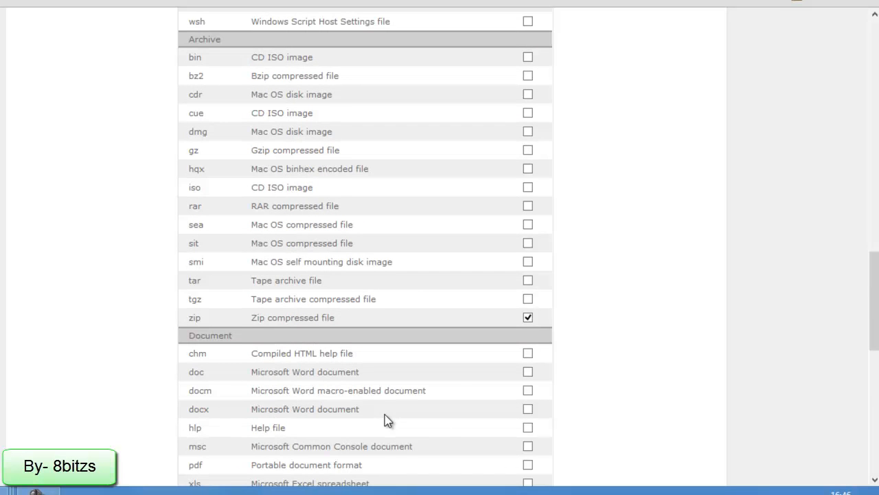
pyautogui.scroll(-3)
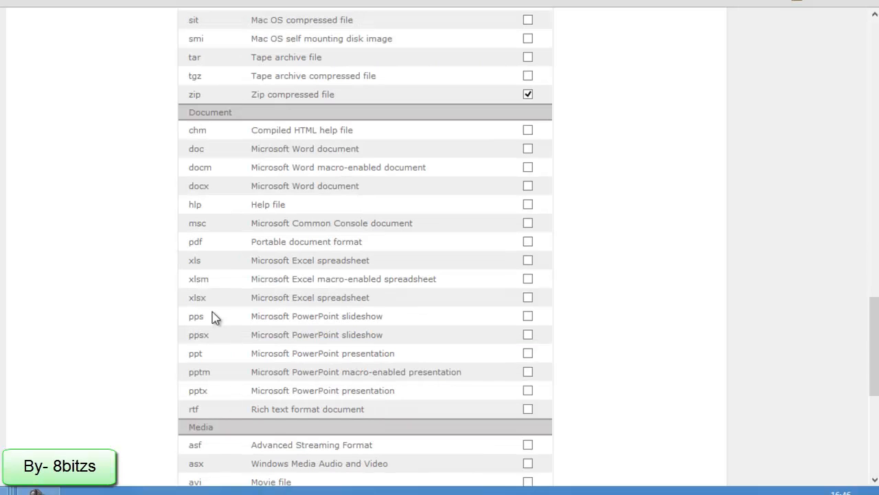
pyautogui.moveTo(512, 251)
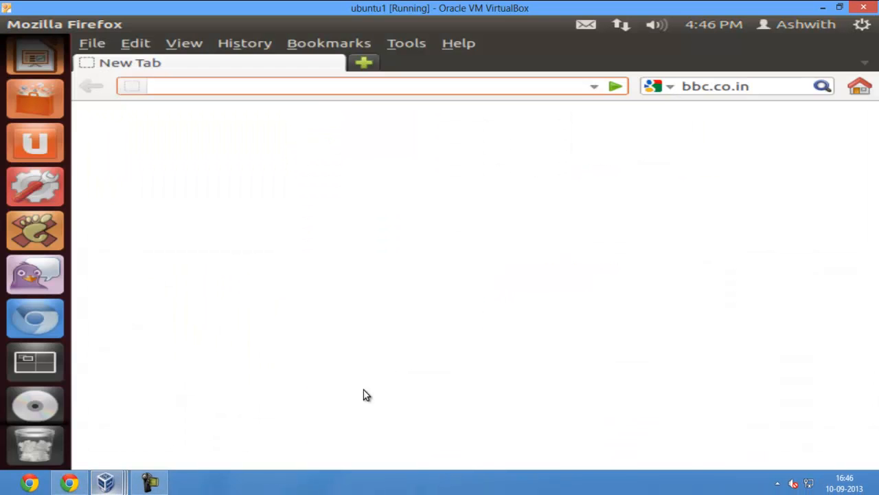
# Step: Enter 172.16.2.10 in Firefox and load the NMAMIT index page
pyautogui.click(347, 86)
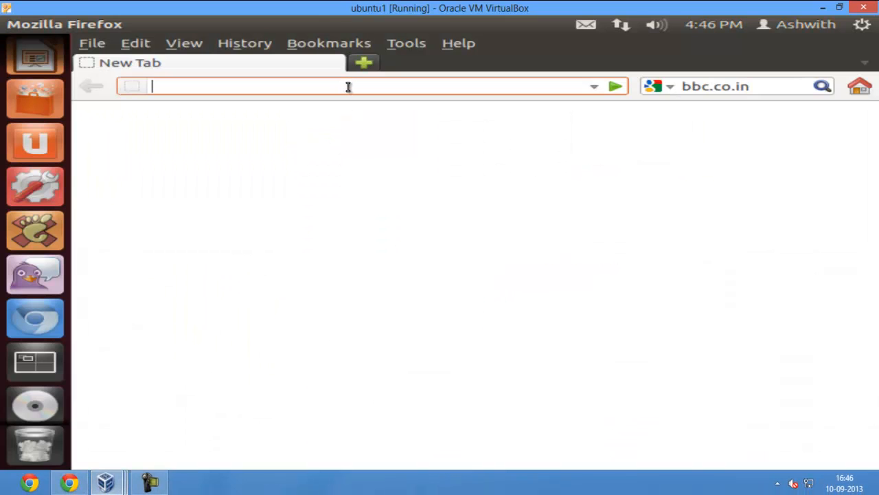
pyautogui.write('1')
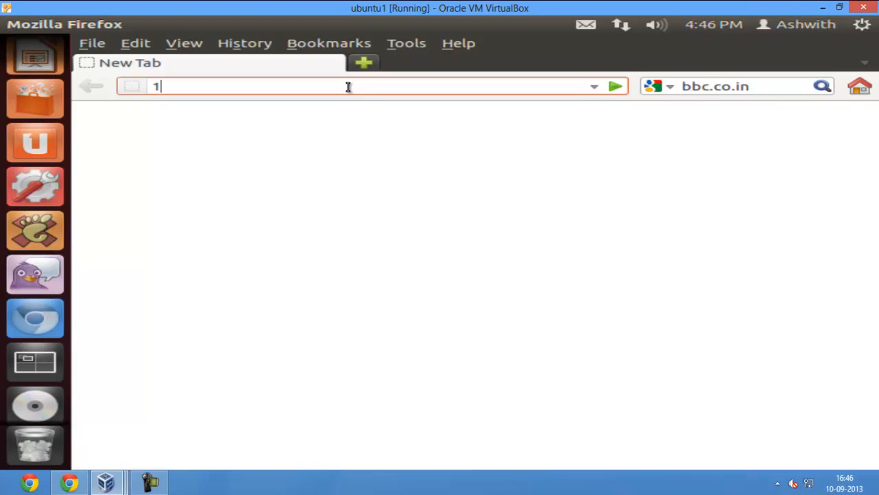
pyautogui.write('72.16.2.10')
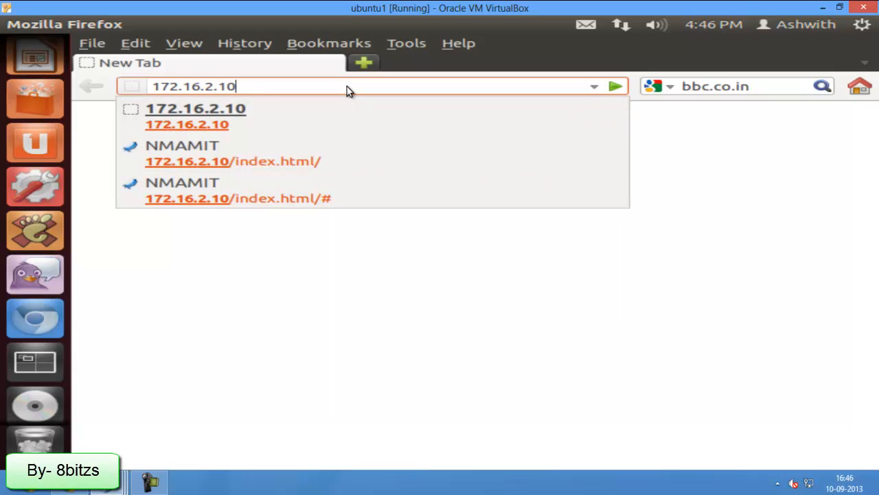
pyautogui.click(233, 161)
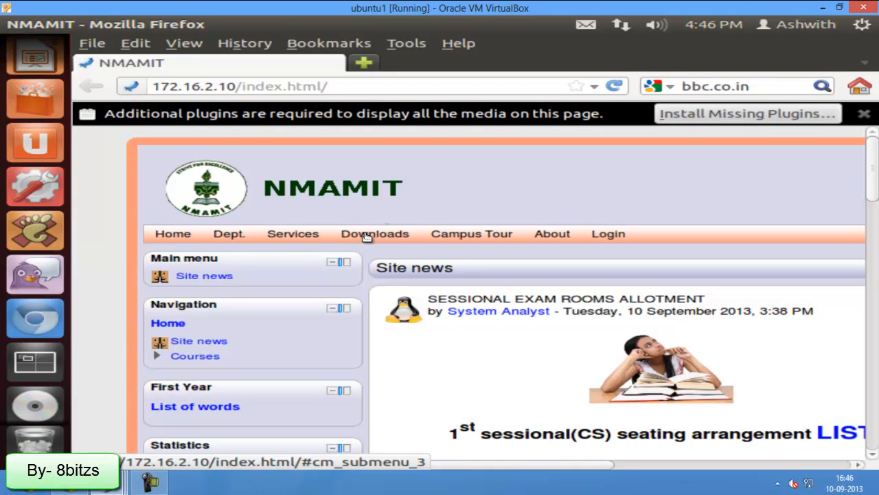
# Step: Browse Downloads > Windows > java > JDK and request jdk-7u25-windows-i586.exe
pyautogui.click(374, 234)
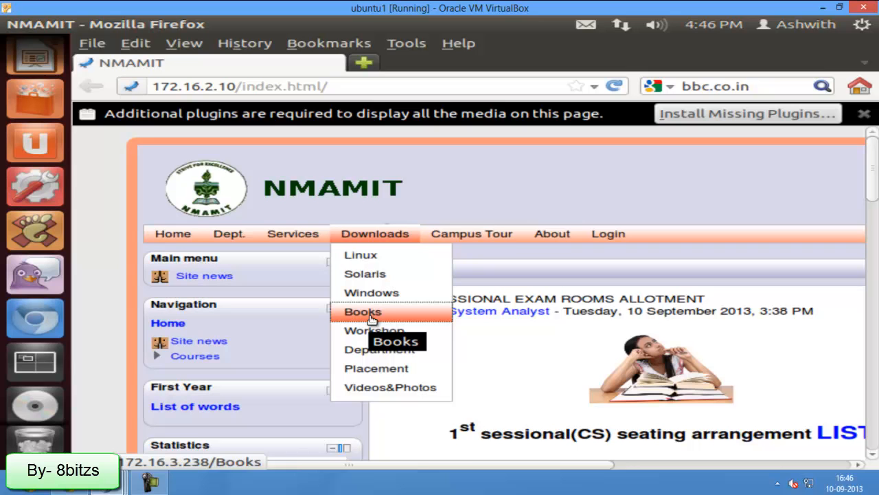
pyautogui.moveTo(371, 293)
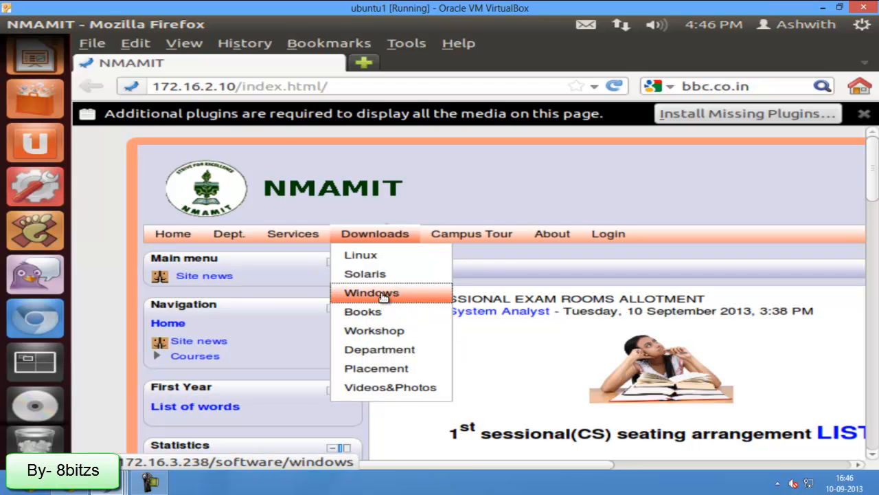
pyautogui.click(371, 293)
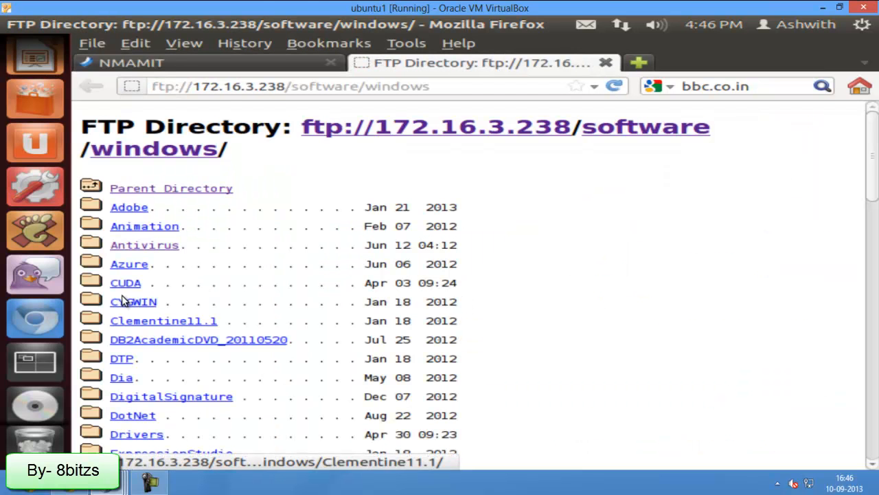
pyautogui.scroll(-3)
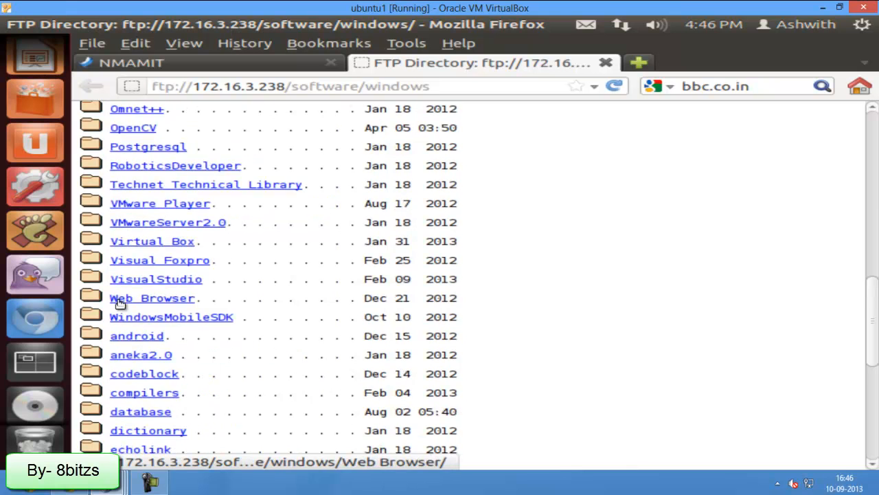
pyautogui.scroll(-3)
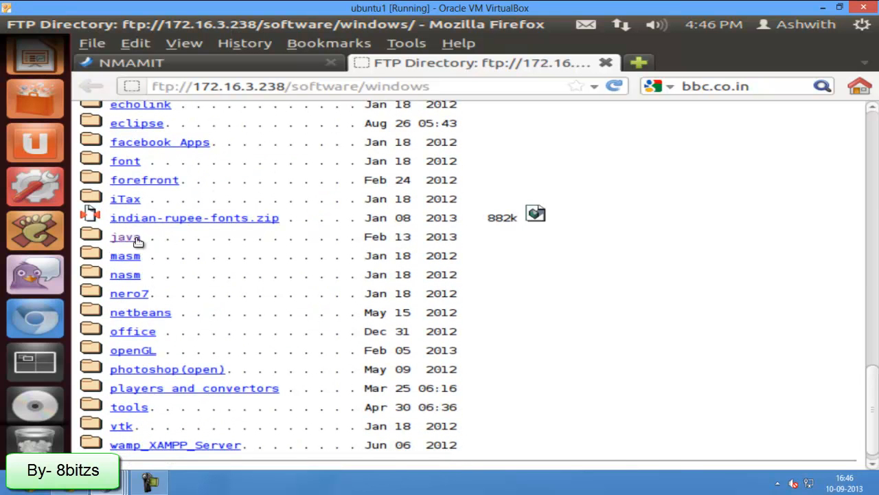
pyautogui.click(125, 236)
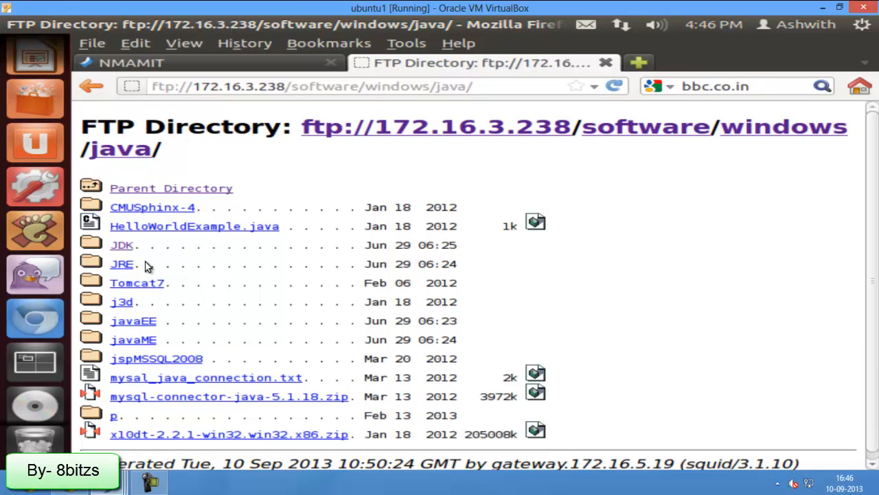
pyautogui.click(122, 244)
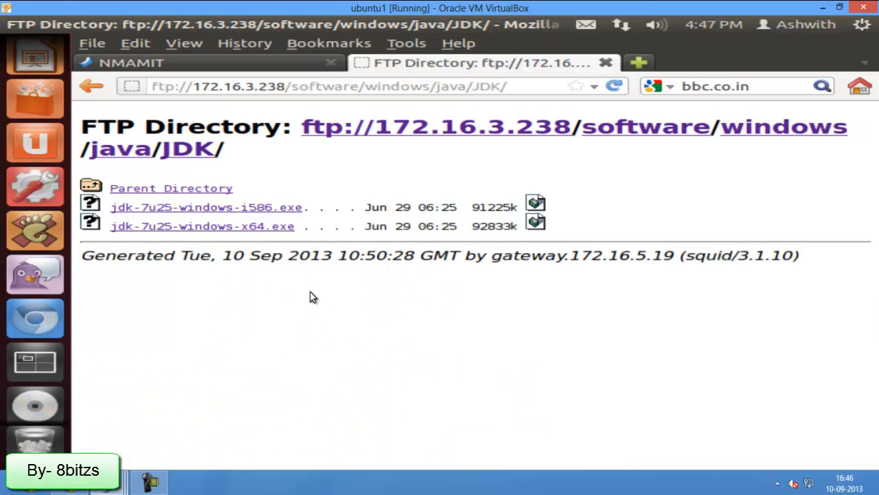
pyautogui.click(205, 207)
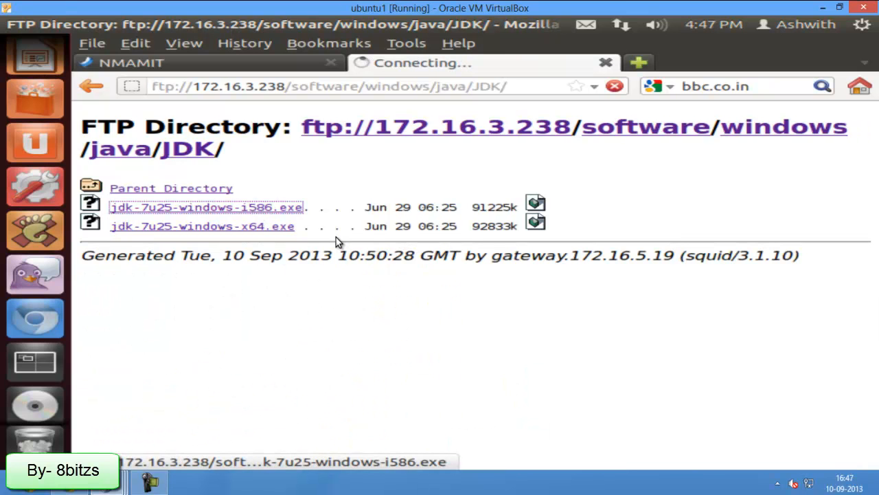
# Step: View the Content Filter warning reporting Banned extension: exe for the JDK download
pyautogui.click(206, 207)
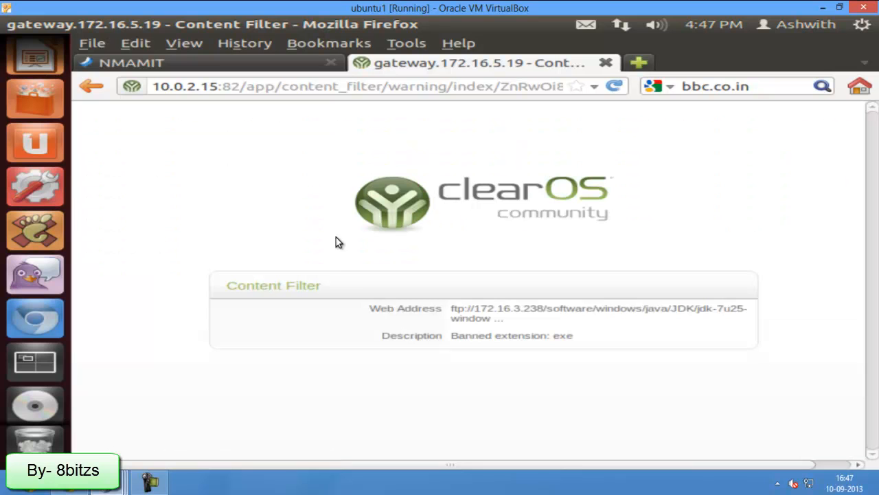
pyautogui.moveTo(447, 343)
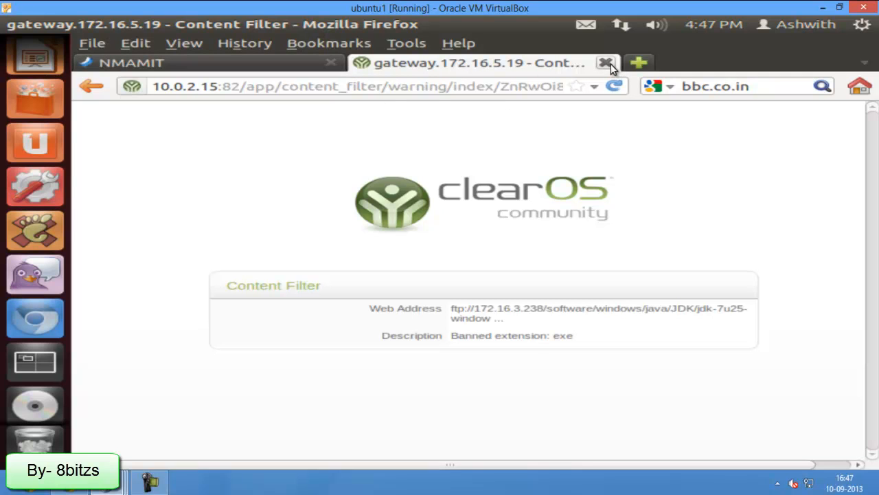
# Step: Close the exe warning and request the hosting guide PDF in Workshop > ASP.NET workshop
pyautogui.click(607, 63)
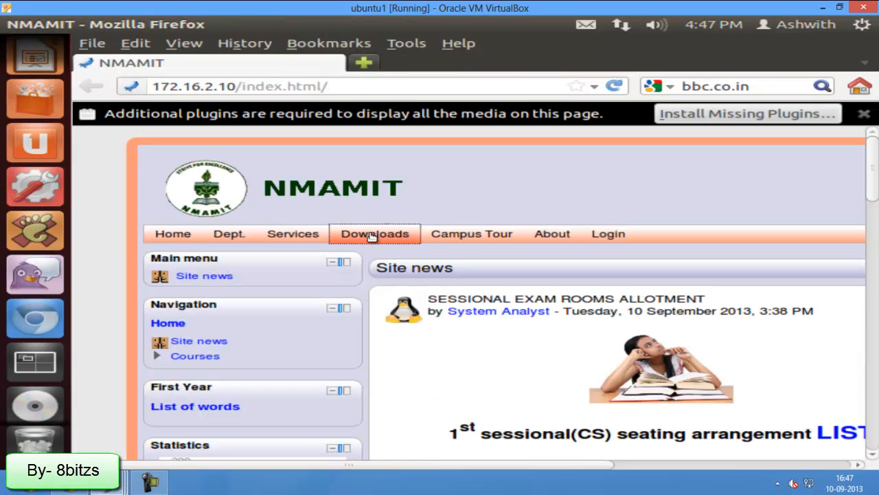
pyautogui.click(374, 234)
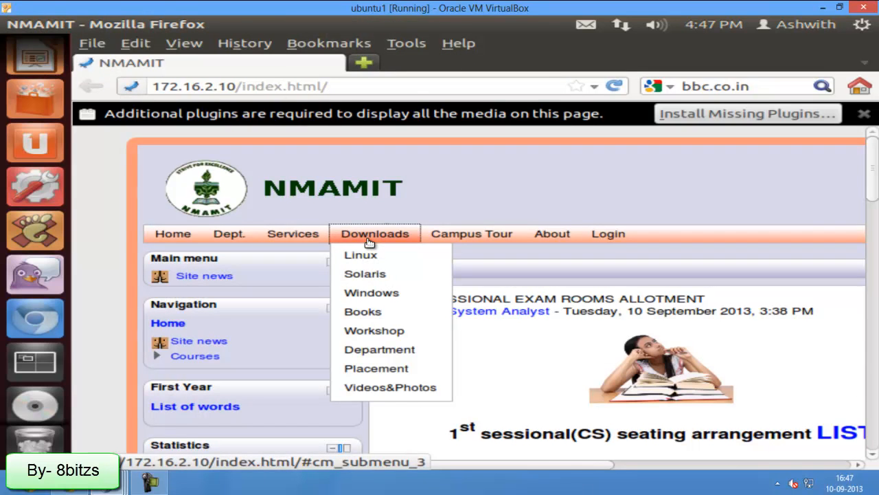
pyautogui.moveTo(374, 330)
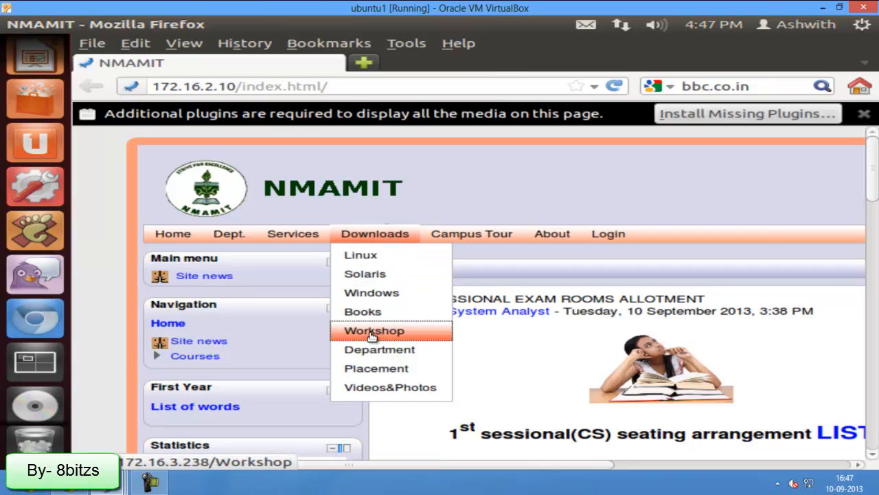
pyautogui.click(374, 330)
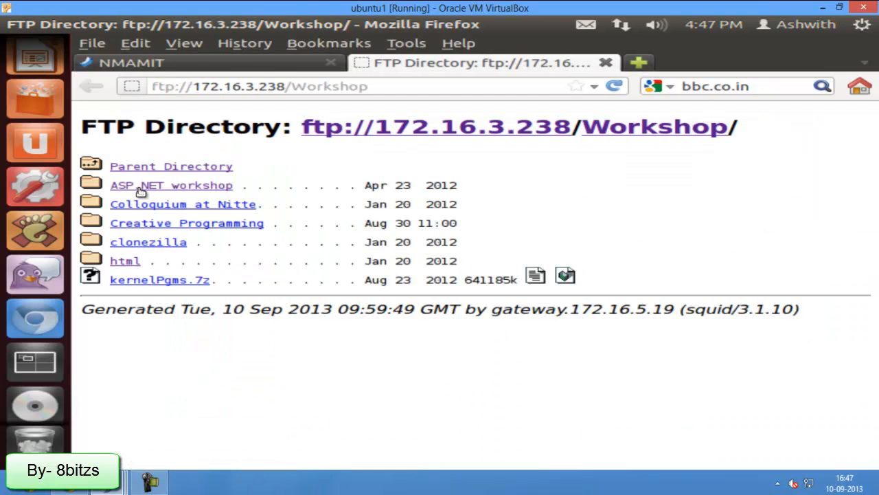
pyautogui.click(170, 185)
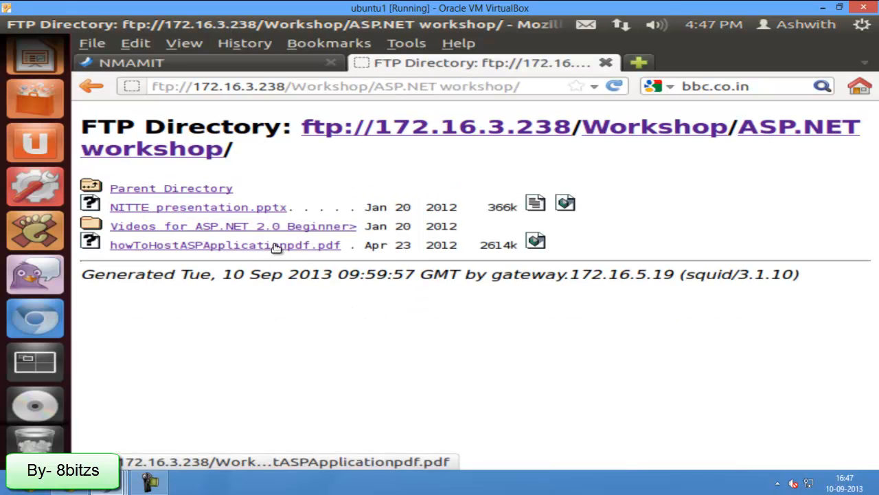
pyautogui.click(224, 245)
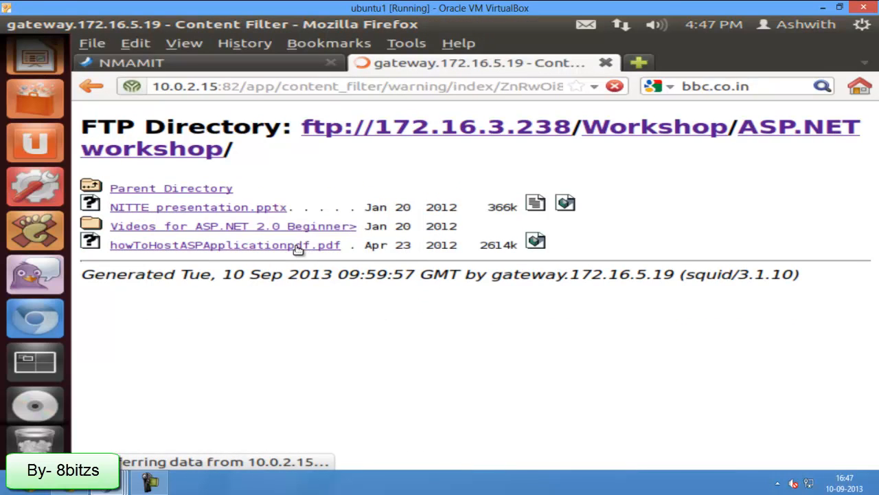
# Step: View the banned pdf extension warning and close that tab
pyautogui.click(224, 245)
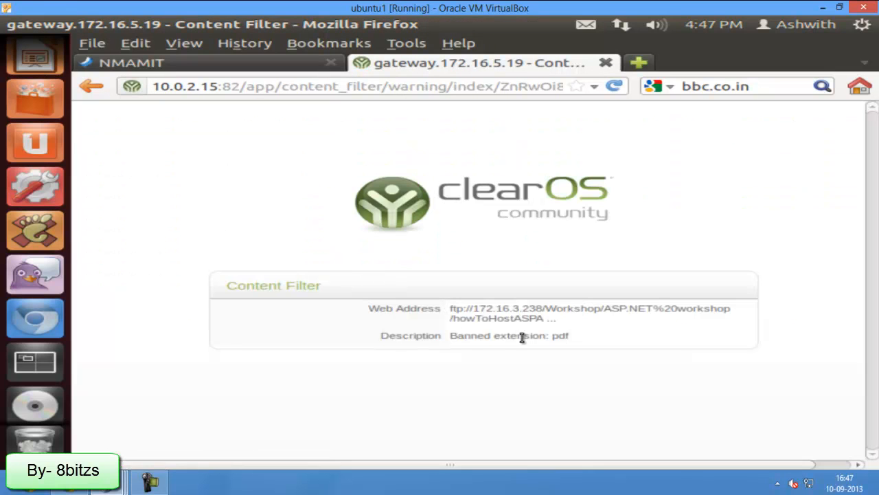
pyautogui.doubleClick(470, 335)
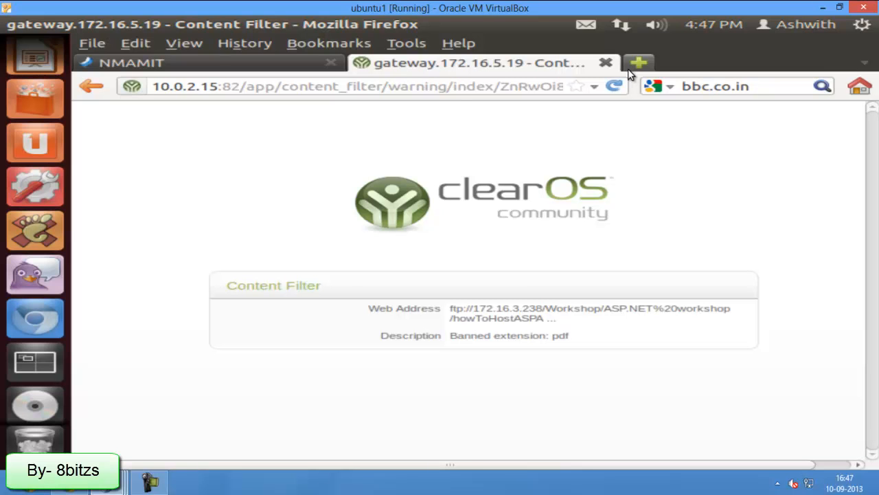
pyautogui.click(130, 62)
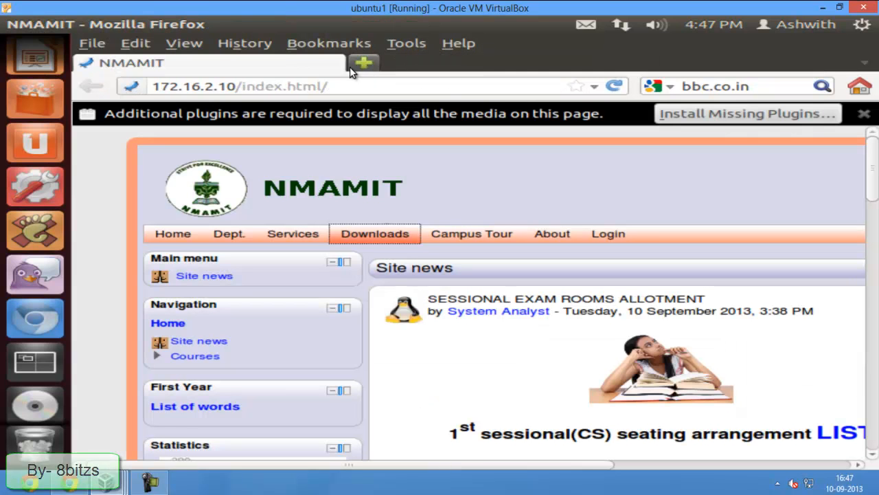
# Step: Return to the ClearOS Content Filter > Policy - Default page in Chrome
pyautogui.click(363, 62)
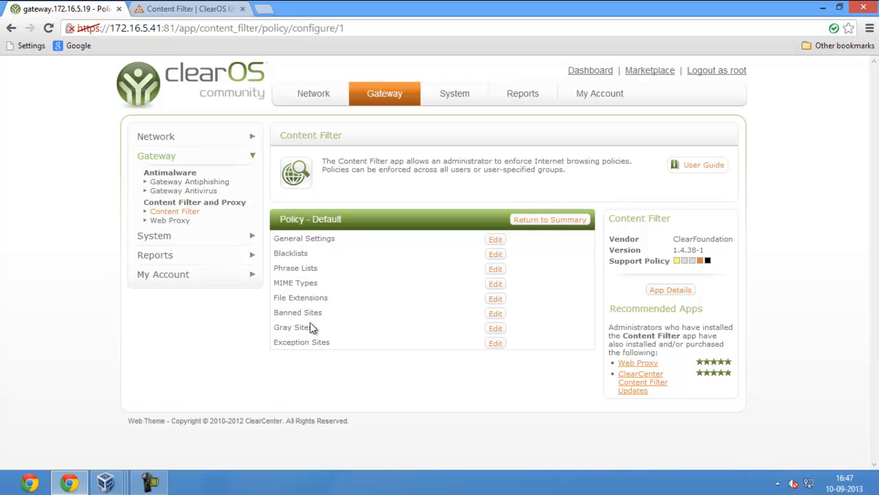
pyautogui.moveTo(327, 333)
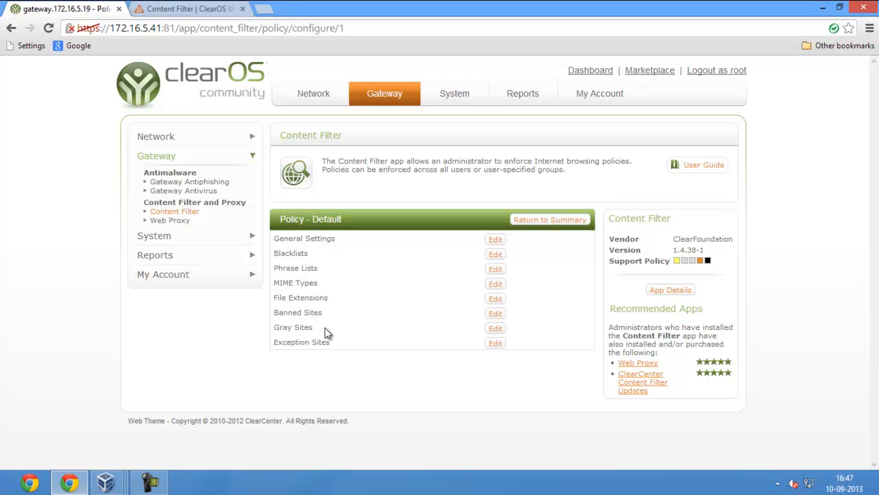
pyautogui.moveTo(315, 321)
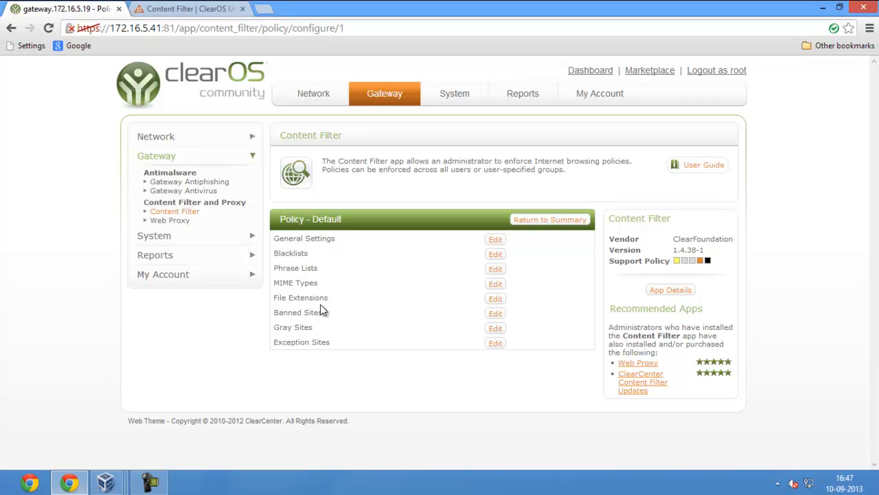
pyautogui.click(495, 313)
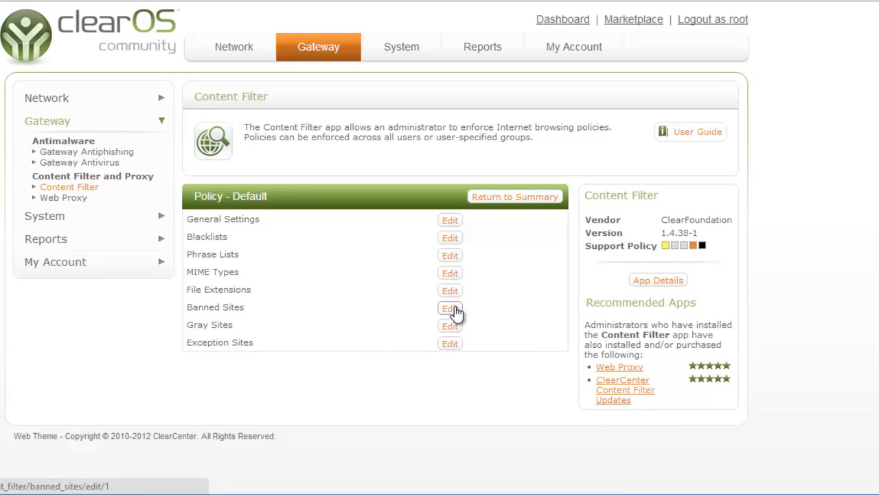
pyautogui.click(450, 308)
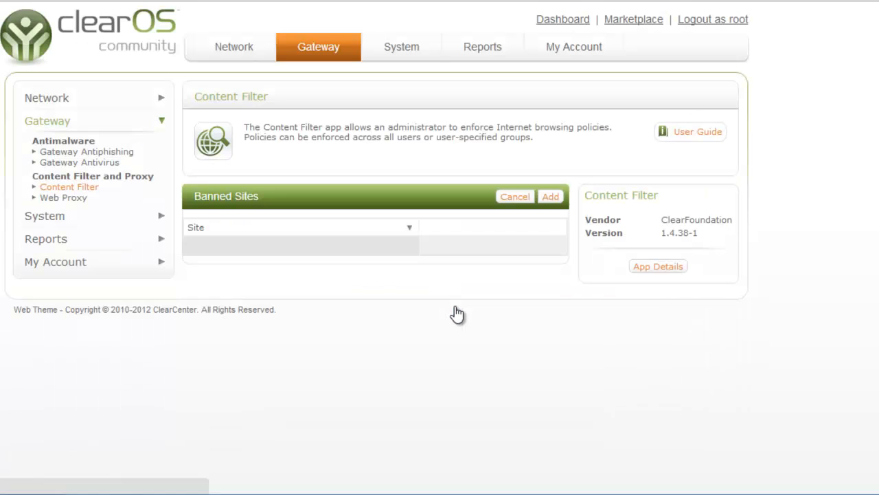
pyautogui.click(550, 197)
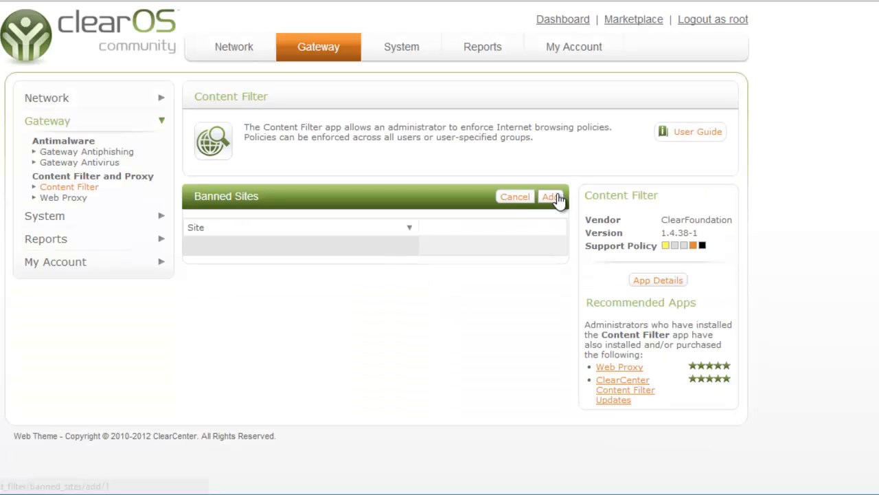
pyautogui.click(552, 197)
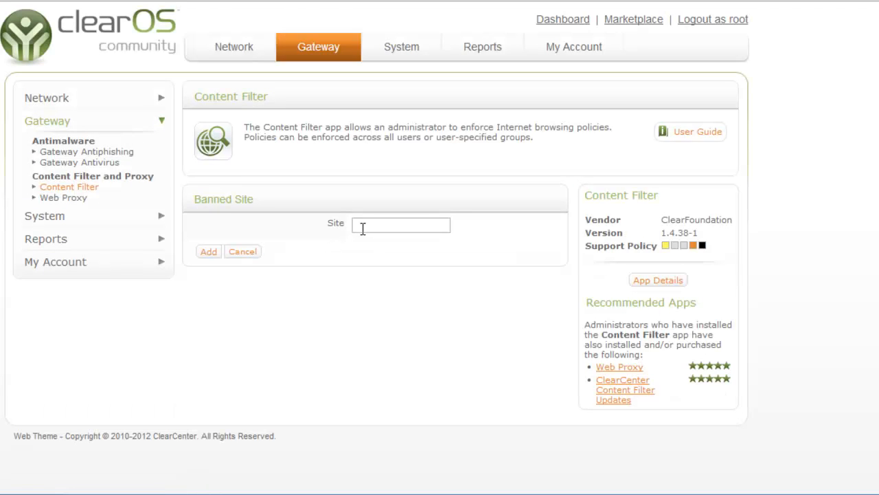
pyautogui.click(401, 224)
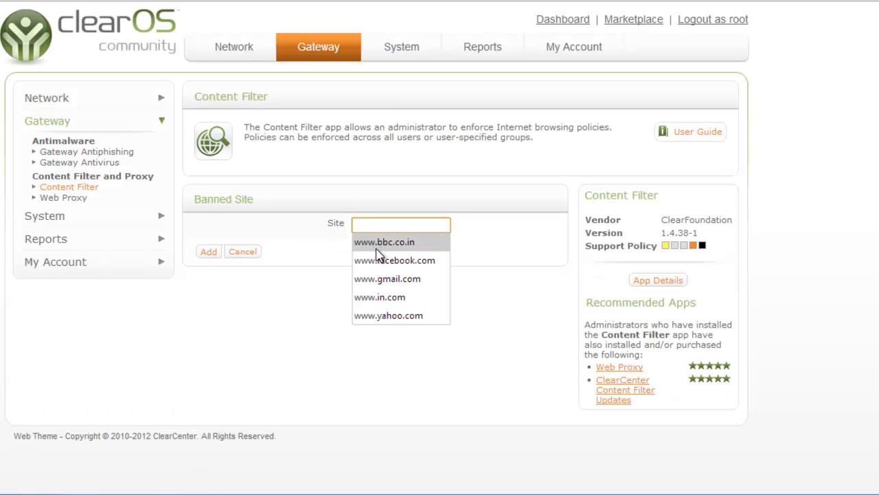
pyautogui.click(395, 260)
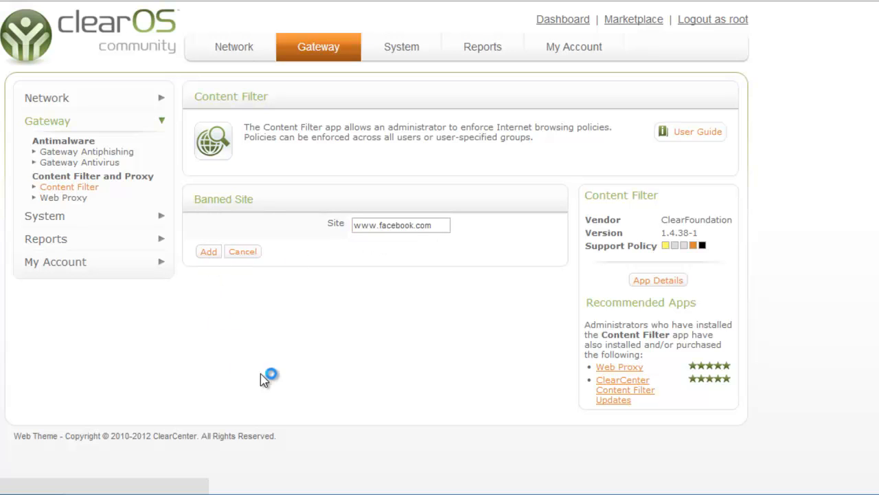
pyautogui.click(208, 251)
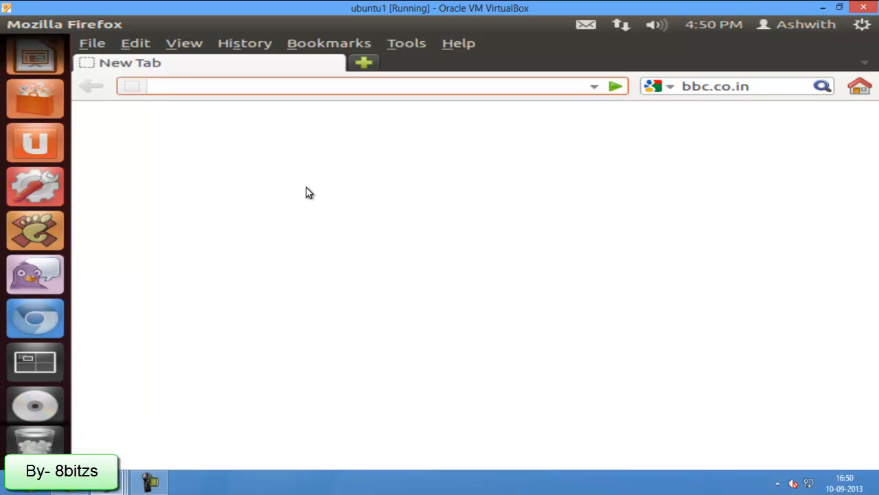
pyautogui.write('www.fa')
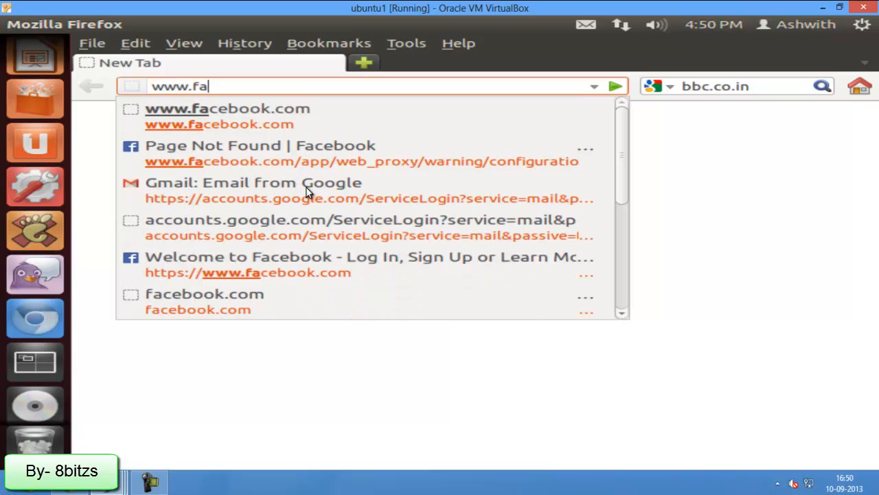
pyautogui.write('ceboo')
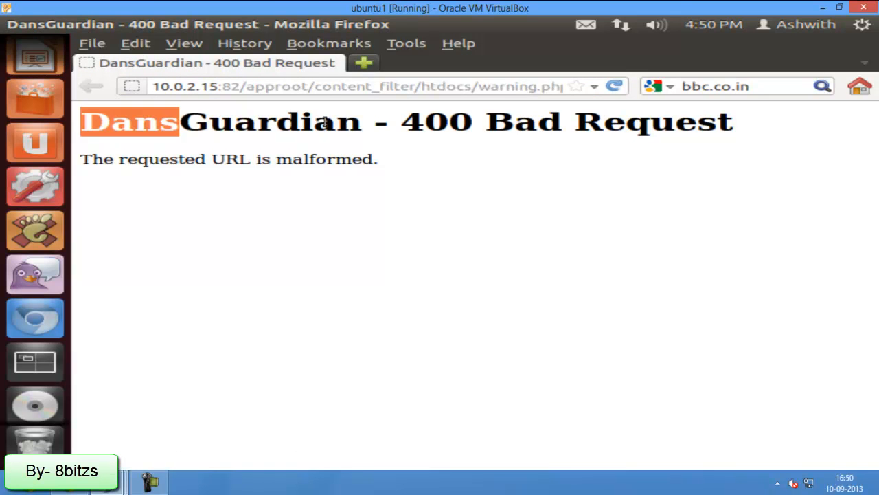
pyautogui.moveTo(180, 122); pyautogui.dragTo(735, 122)
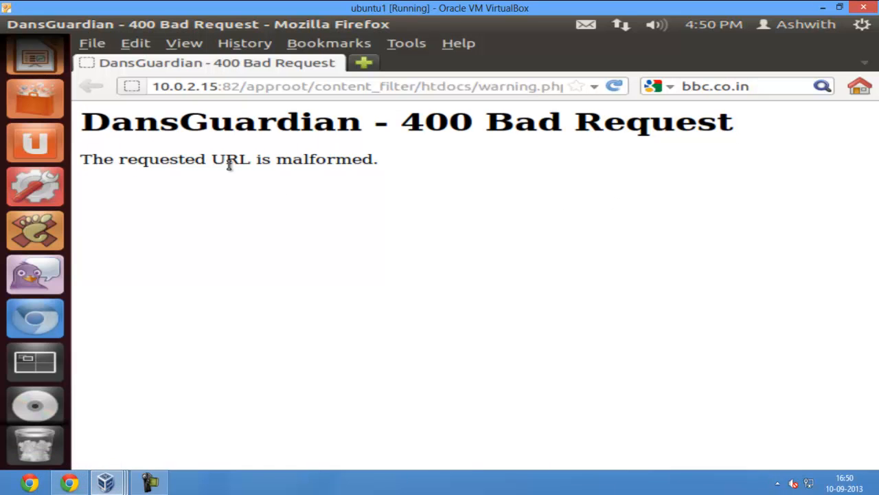
pyautogui.moveTo(212, 187)
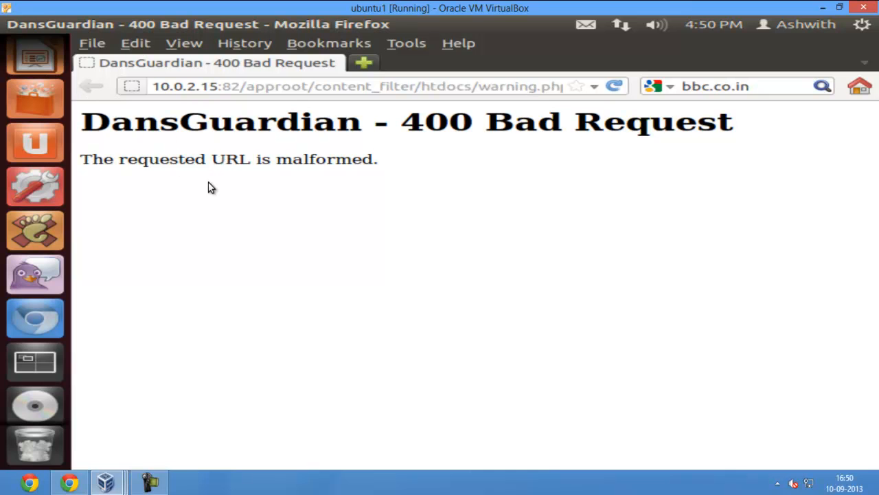
pyautogui.moveTo(181, 356)
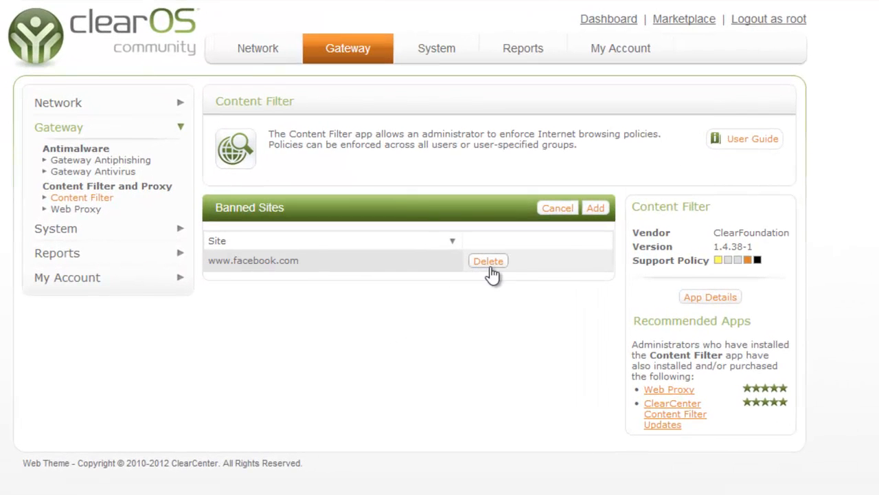
pyautogui.click(488, 260)
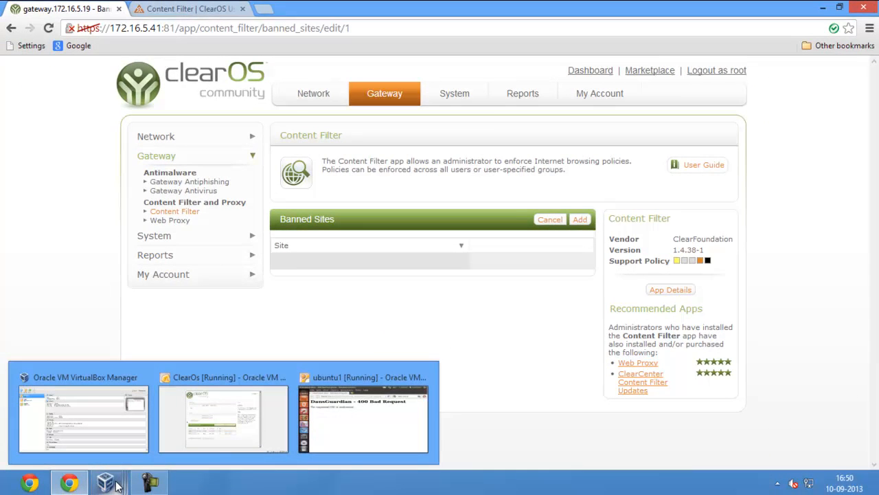
# Step: On the Ubuntu VM, reload facebook.com in Firefox and confirm the login page loads unblocked
pyautogui.click(362, 419)
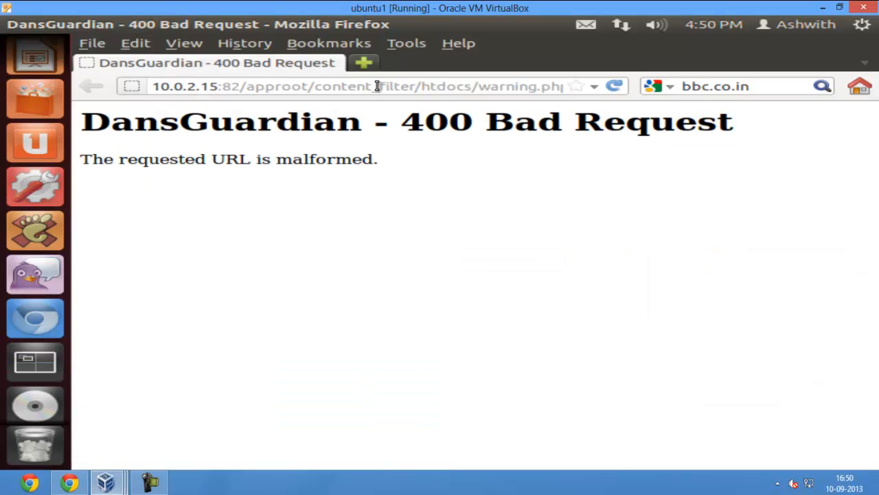
pyautogui.click(371, 86)
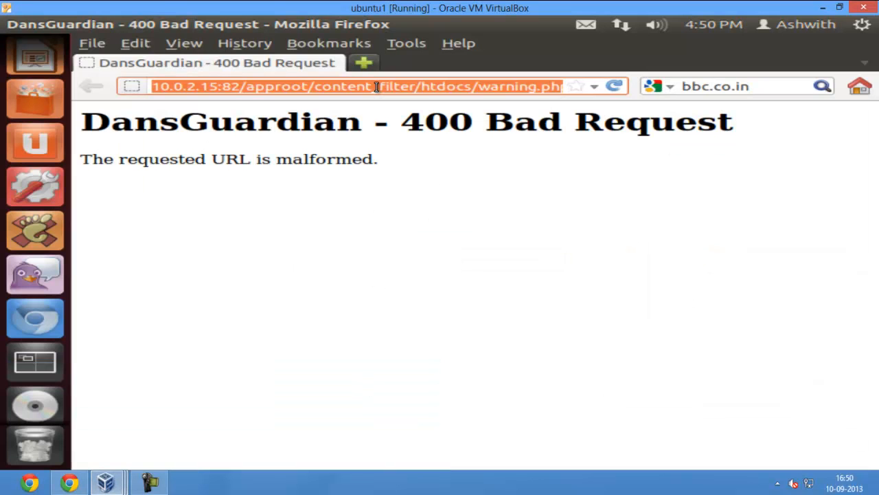
pyautogui.write('facebl')
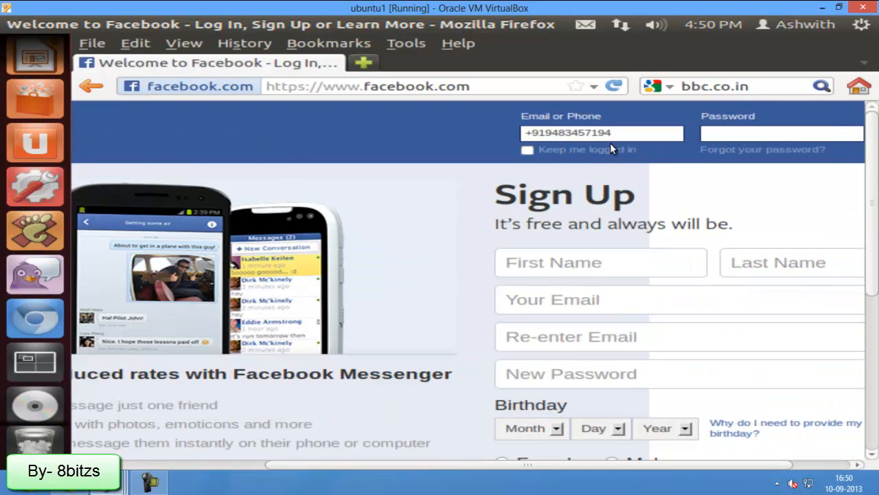
pyautogui.click(781, 133)
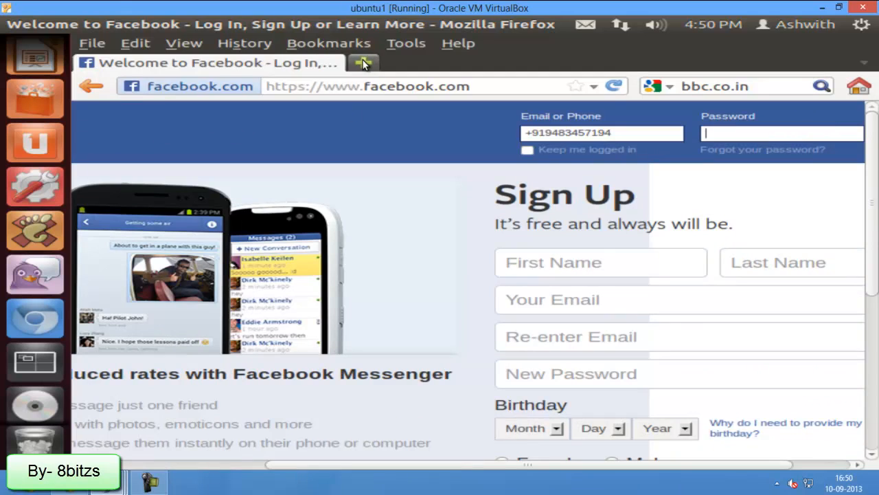
pyautogui.click(364, 63)
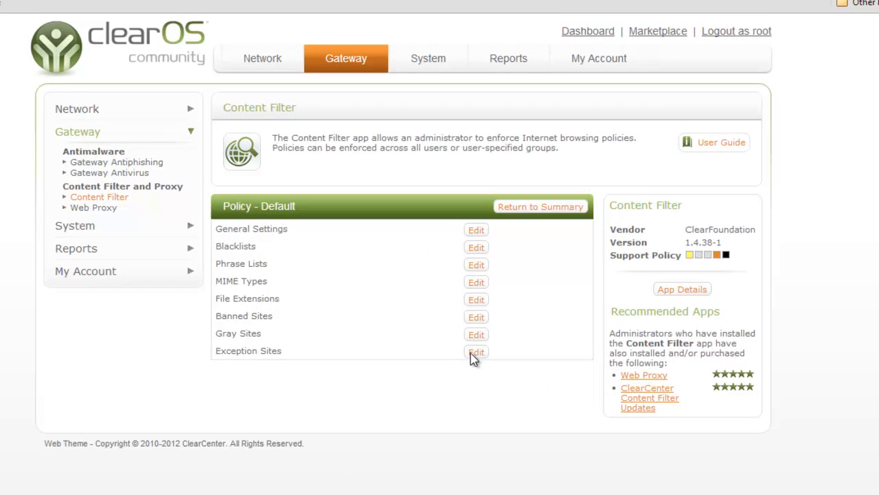
pyautogui.click(476, 352)
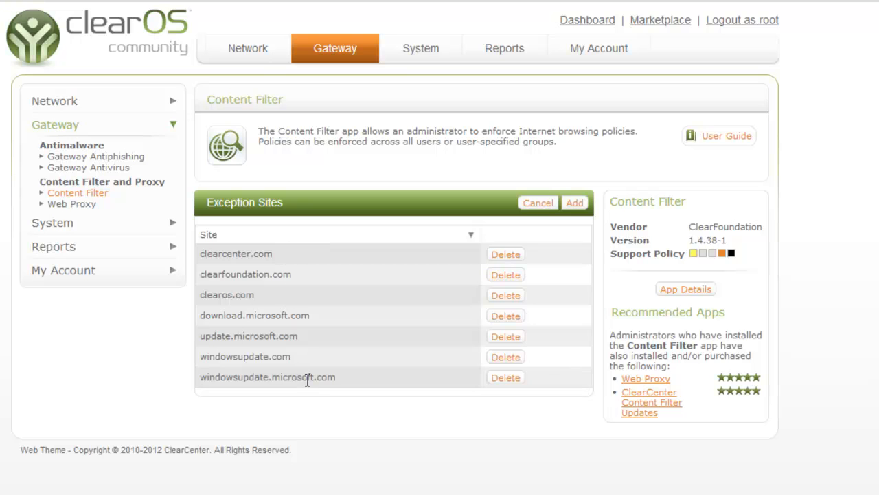
pyautogui.moveTo(309, 391)
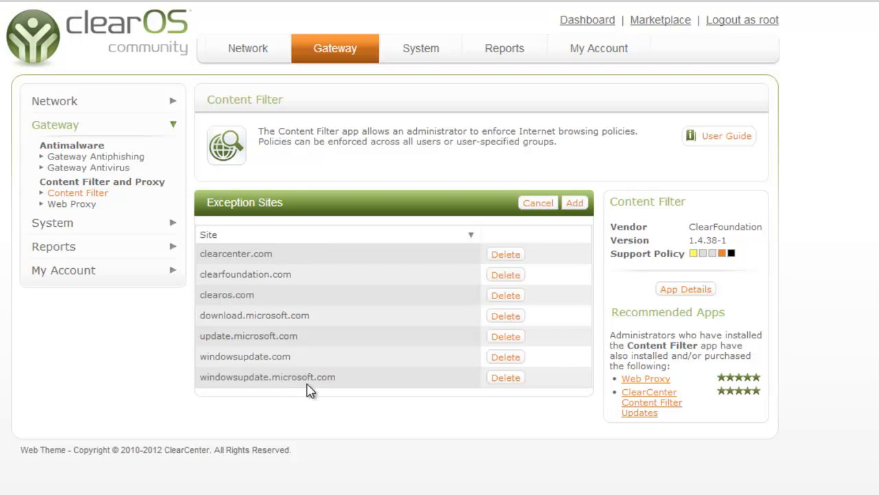
pyautogui.moveTo(538, 203)
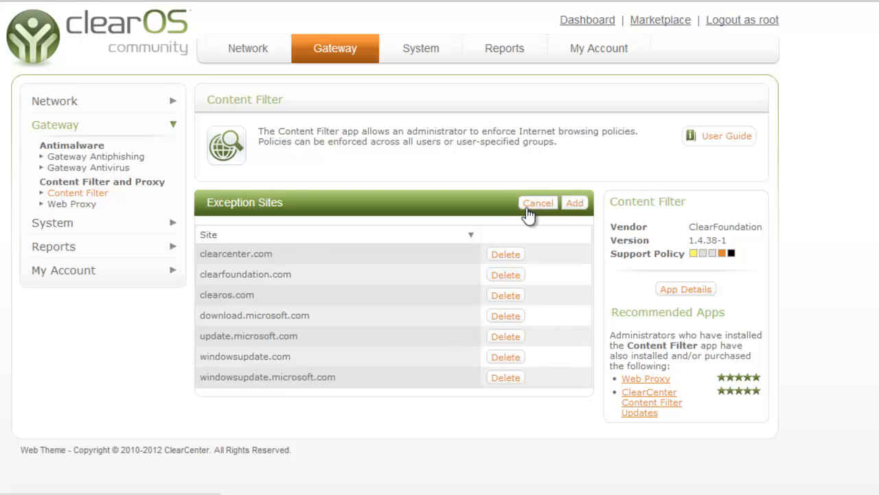
pyautogui.click(538, 202)
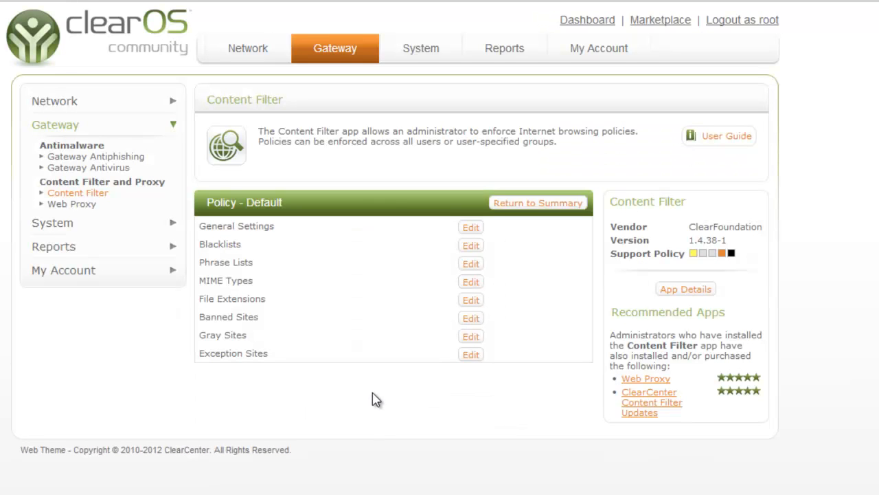
pyautogui.moveTo(354, 401)
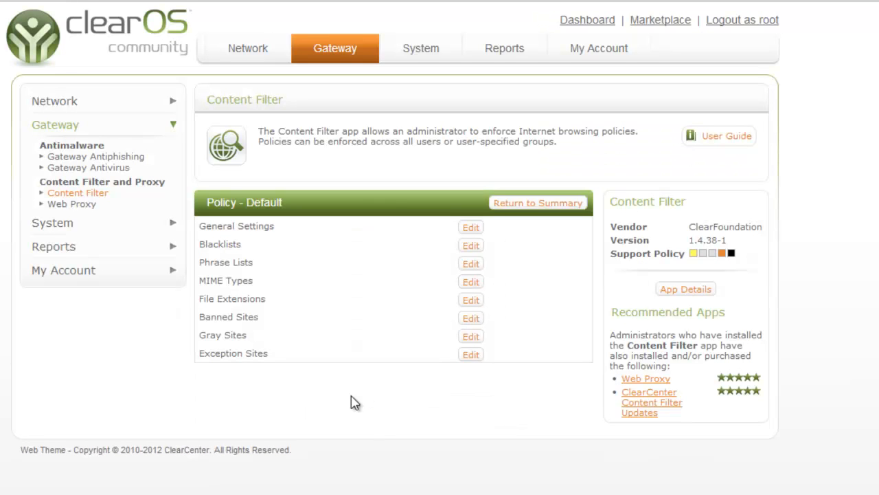